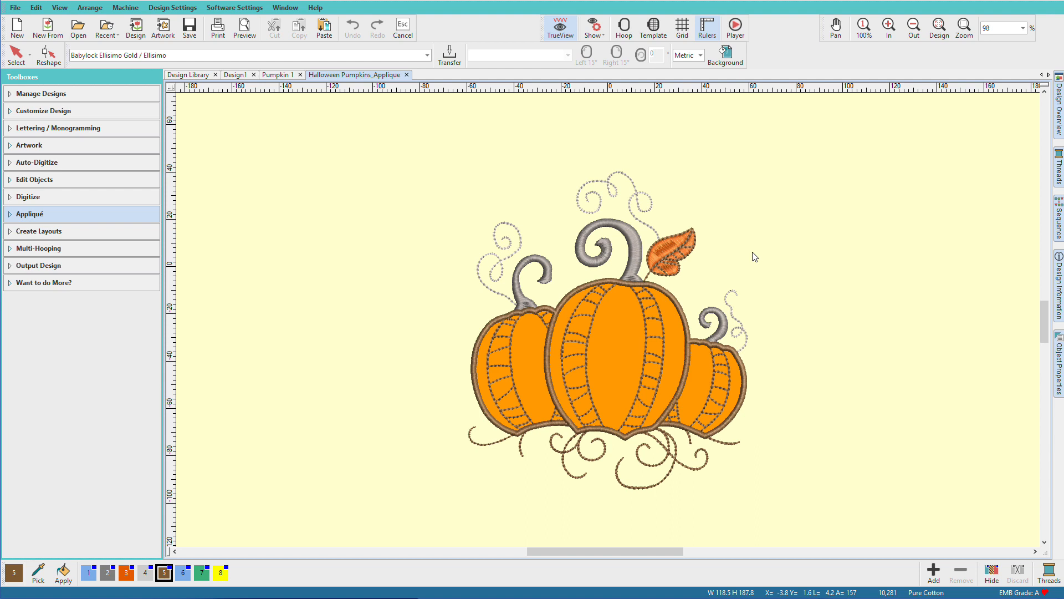
{"action": "mouse_move", "coordinate": [770, 434]}
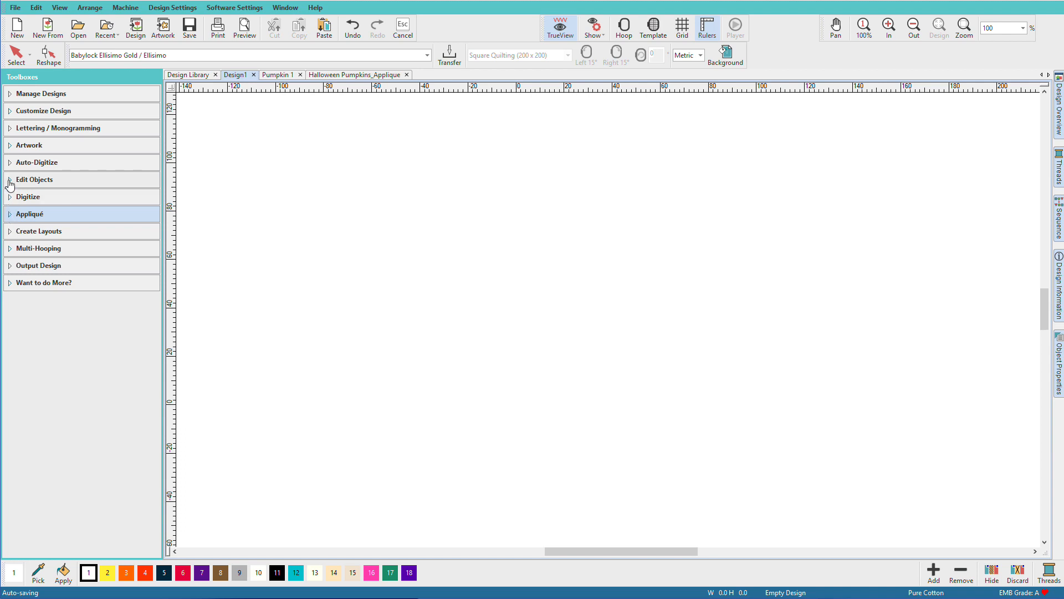
{"action": "mouse_move", "coordinate": [10, 200]}
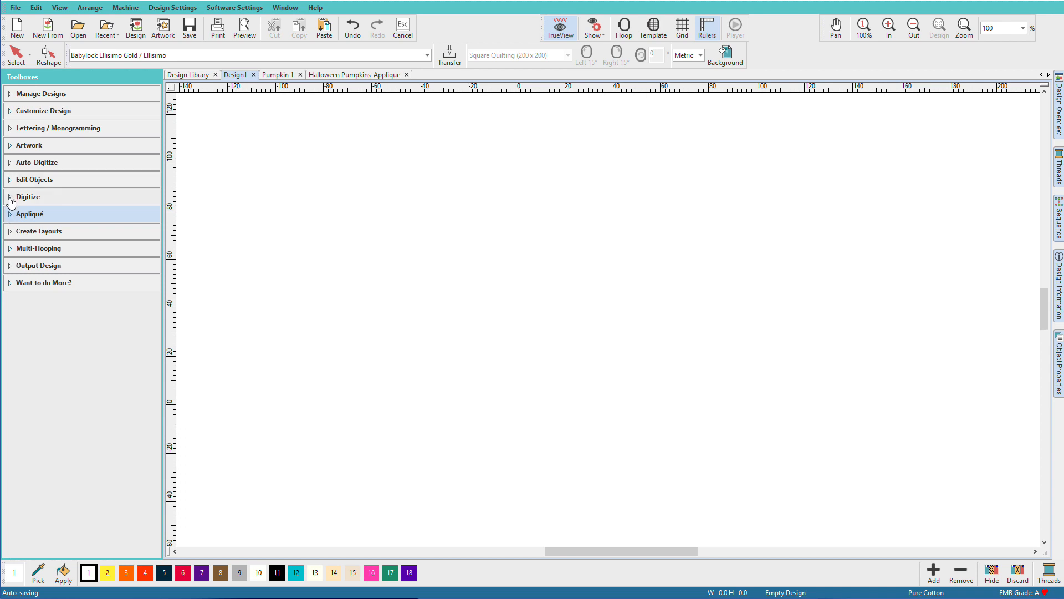
Step: Insert the heart border from Standard Shapes onto the blank canvas
{"action": "left_click", "coordinate": [28, 196]}
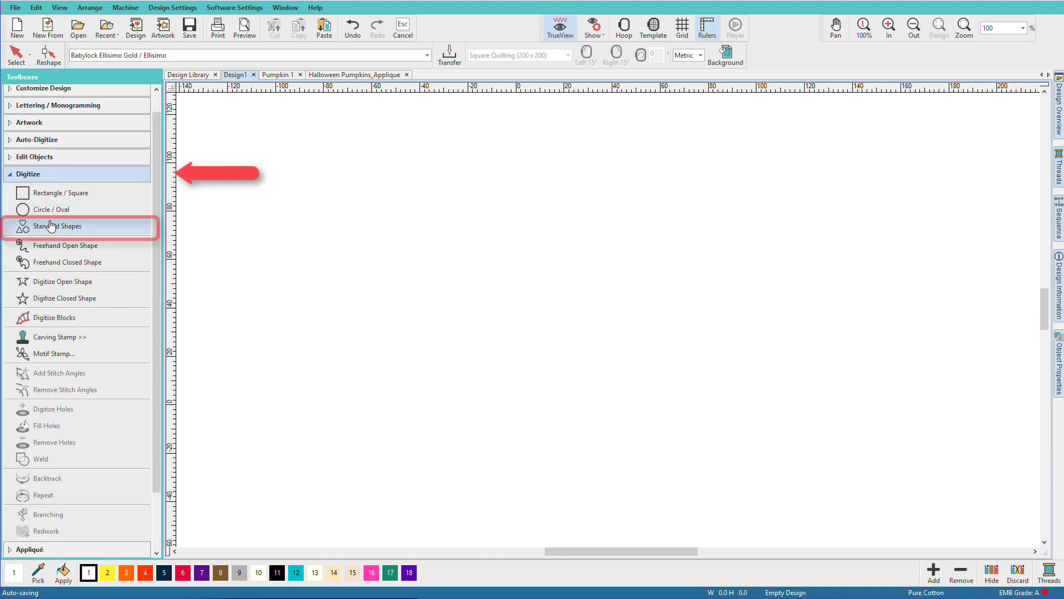
{"action": "left_click", "coordinate": [58, 226]}
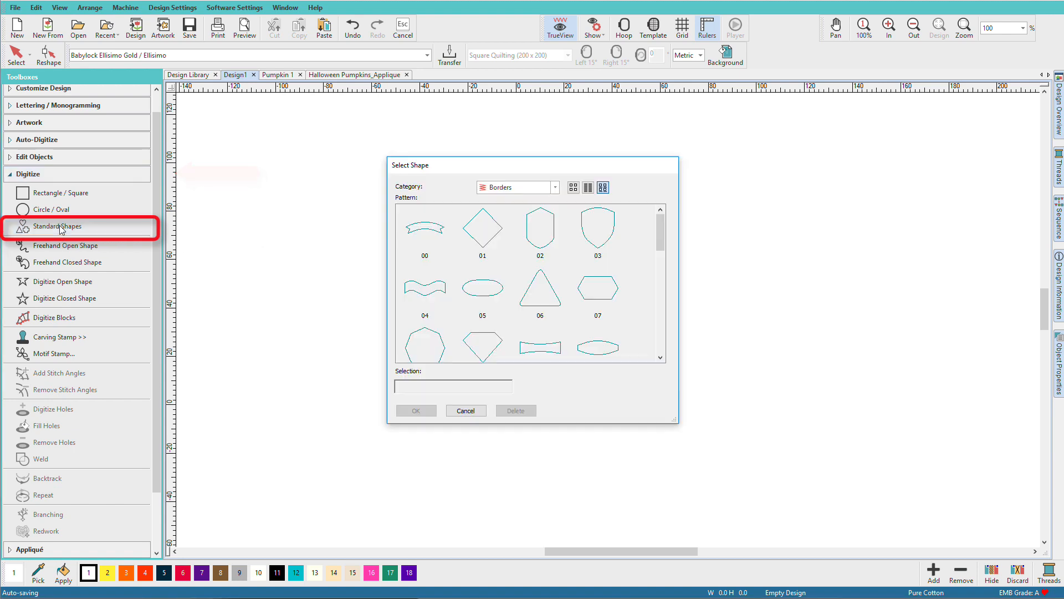
{"action": "scroll", "scroll_direction": "down", "scroll_amount": 3}
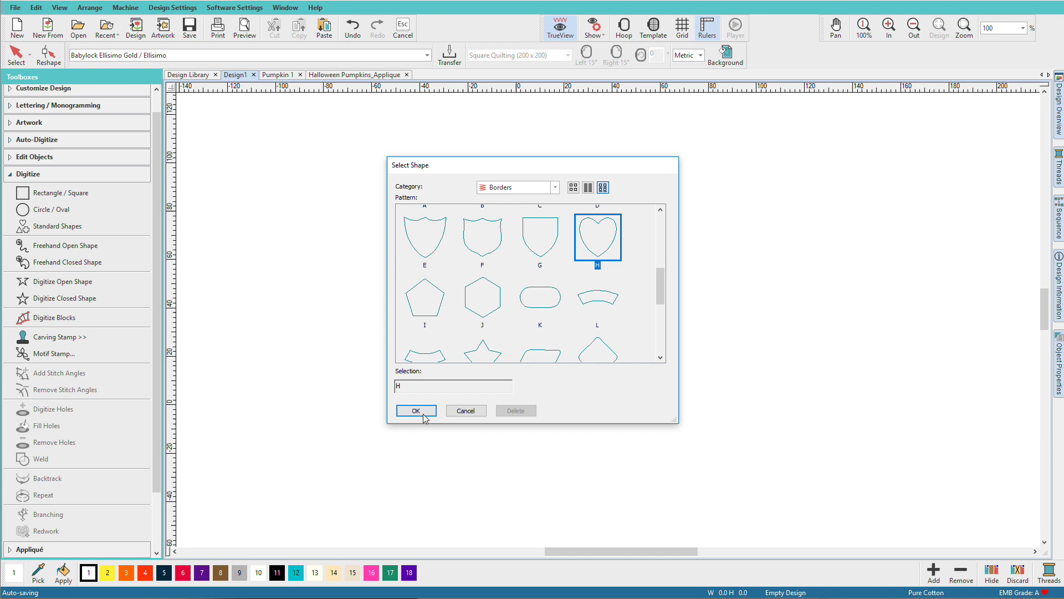
{"action": "left_click", "coordinate": [416, 410]}
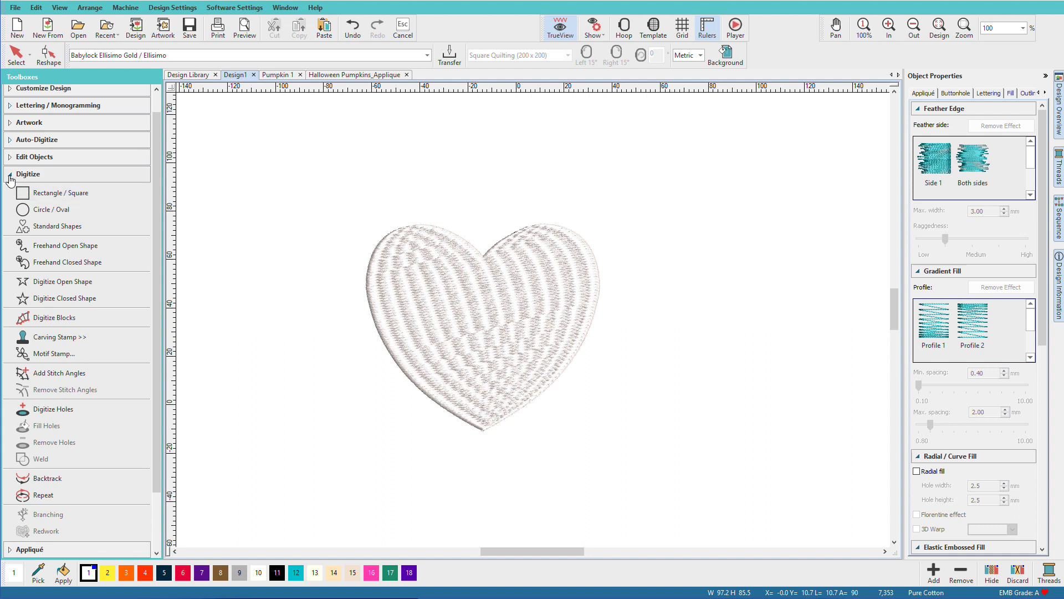
Step: Convert the filled heart into an outlined appliqué
{"action": "left_click", "coordinate": [6, 174]}
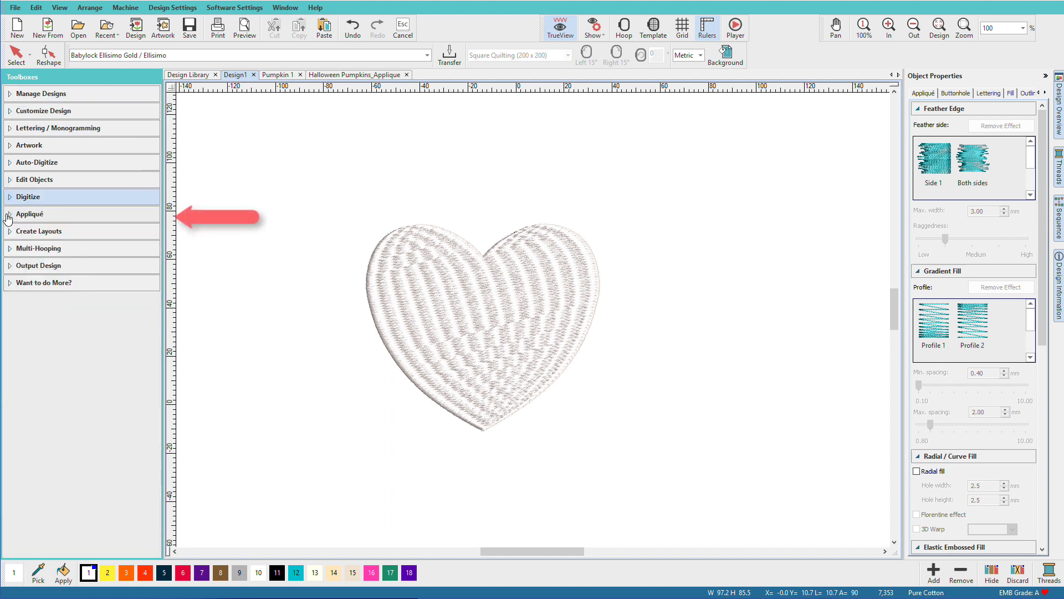
{"action": "left_click", "coordinate": [29, 214]}
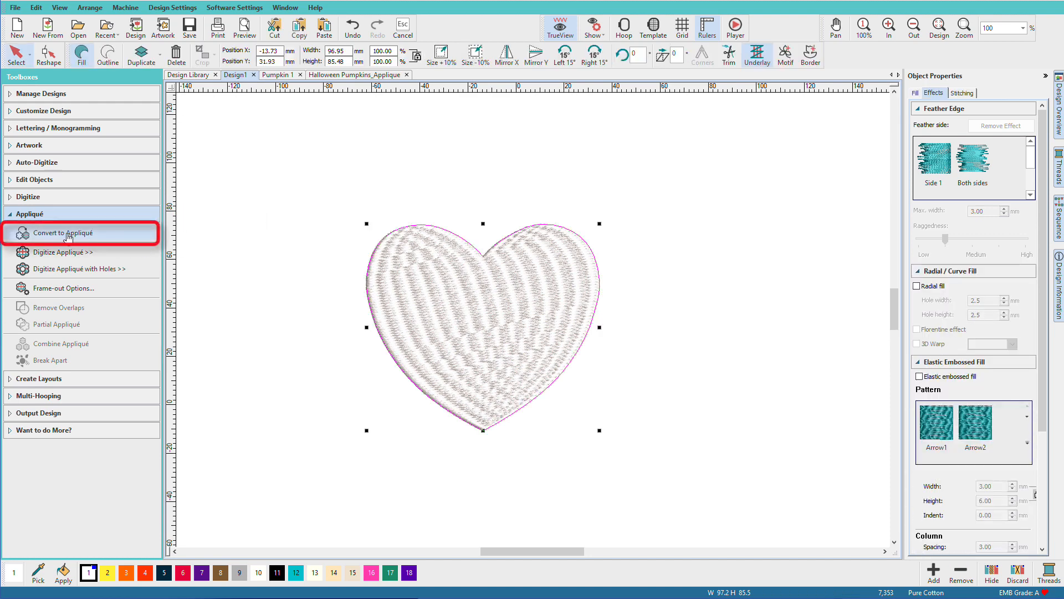
{"action": "left_click", "coordinate": [62, 233]}
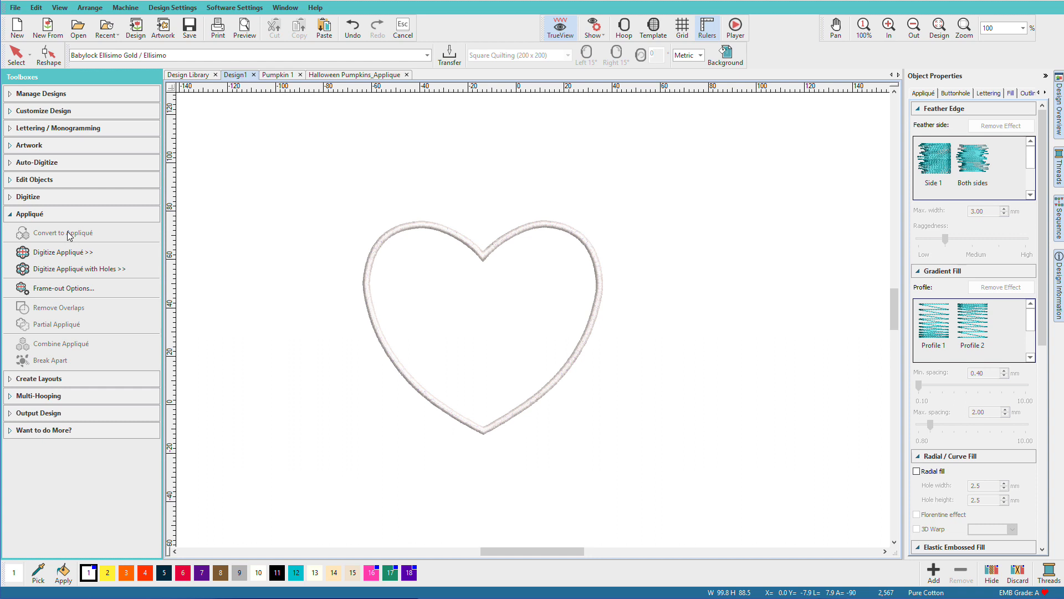
{"action": "mouse_move", "coordinate": [302, 6]}
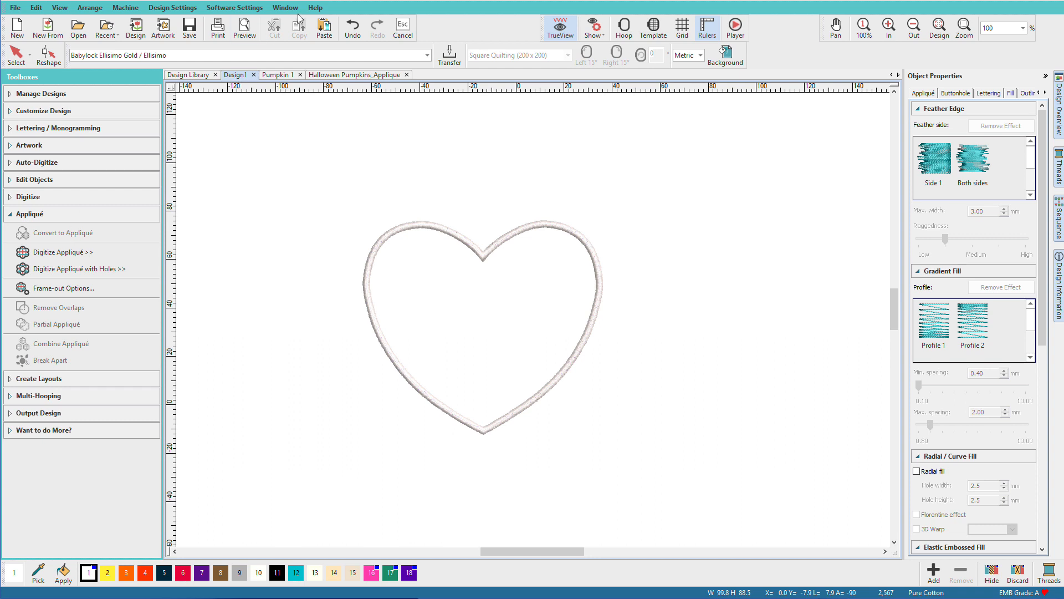
Step: Trace a trial appliqué along the pumpkin outline on the Pumpkin 1 design
{"action": "left_click", "coordinate": [278, 74]}
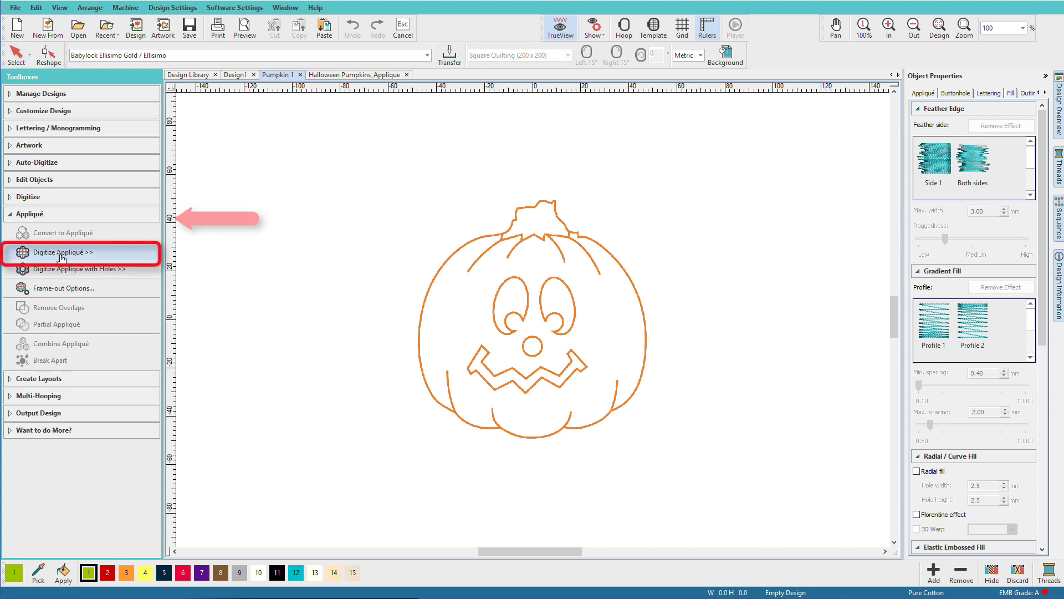
{"action": "left_click", "coordinate": [64, 253]}
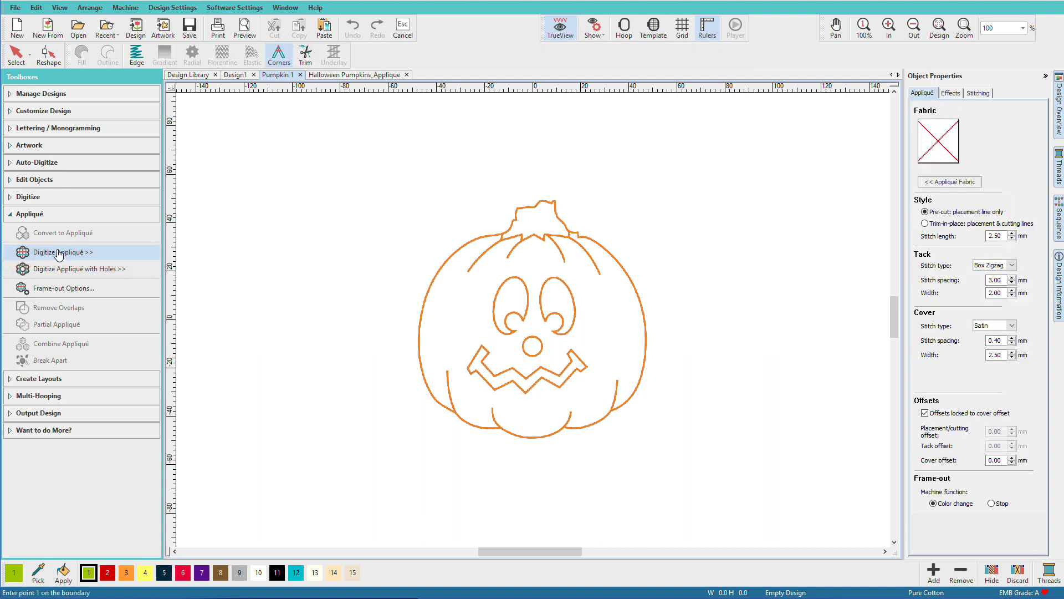
{"action": "mouse_move", "coordinate": [521, 228]}
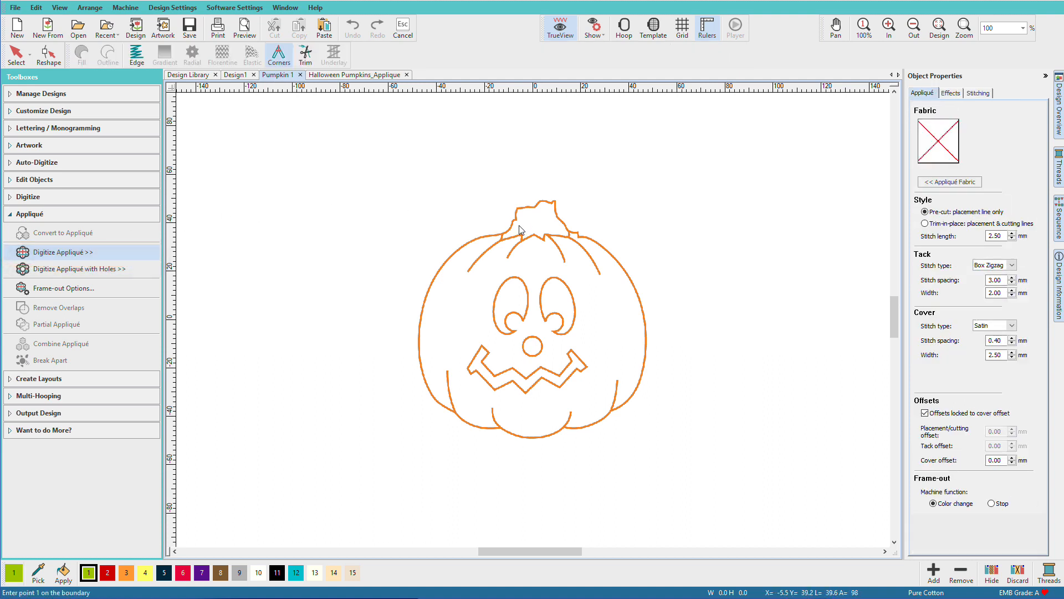
{"action": "mouse_move", "coordinate": [503, 238]}
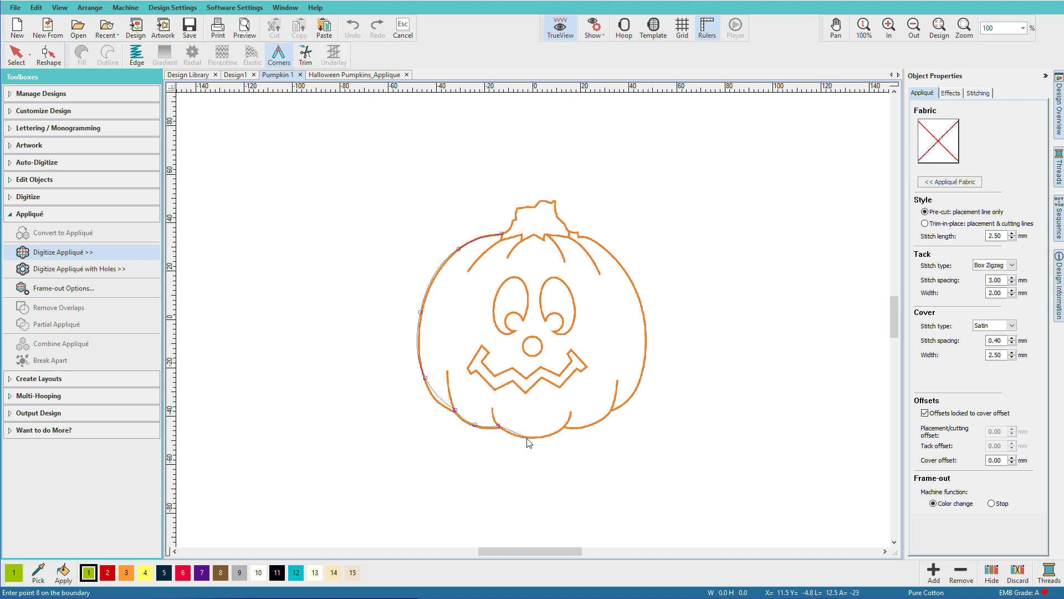
{"action": "left_click", "coordinate": [610, 421]}
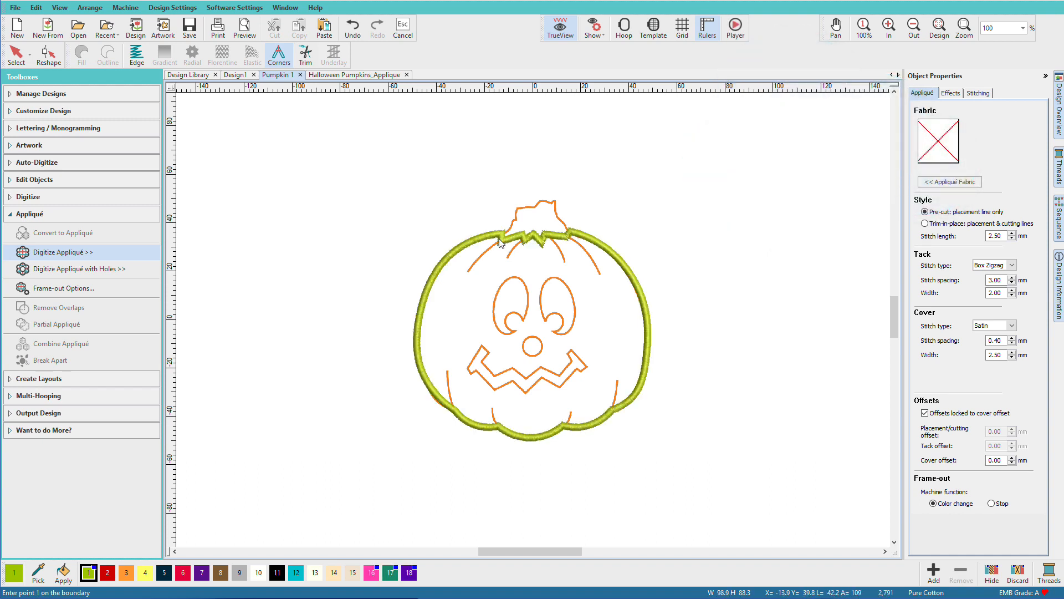
{"action": "mouse_move", "coordinate": [519, 327]}
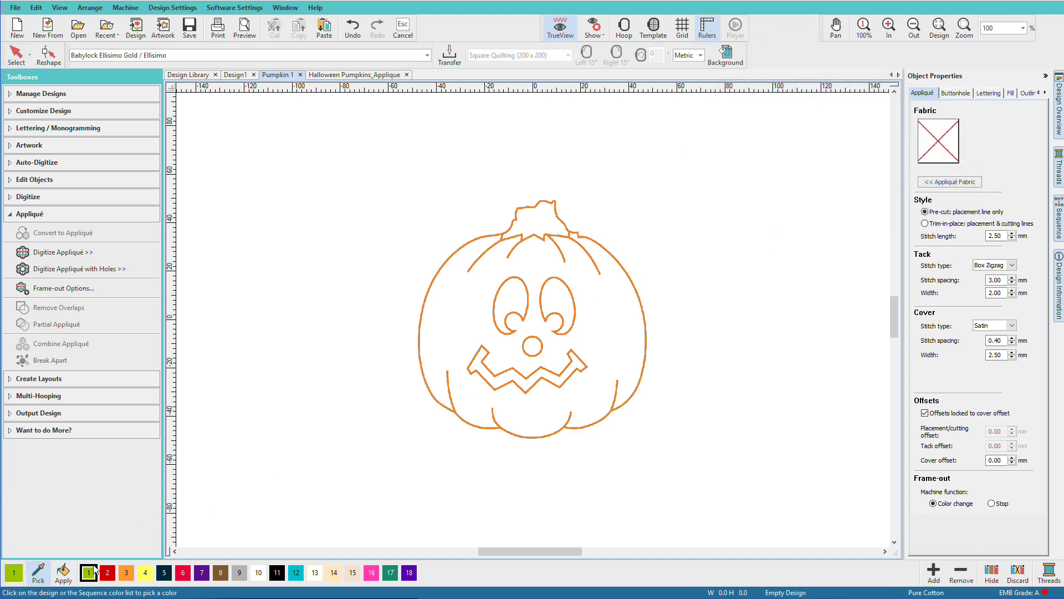
Step: Pick the pumpkin artwork's orange as the current thread colour
{"action": "left_click", "coordinate": [126, 572]}
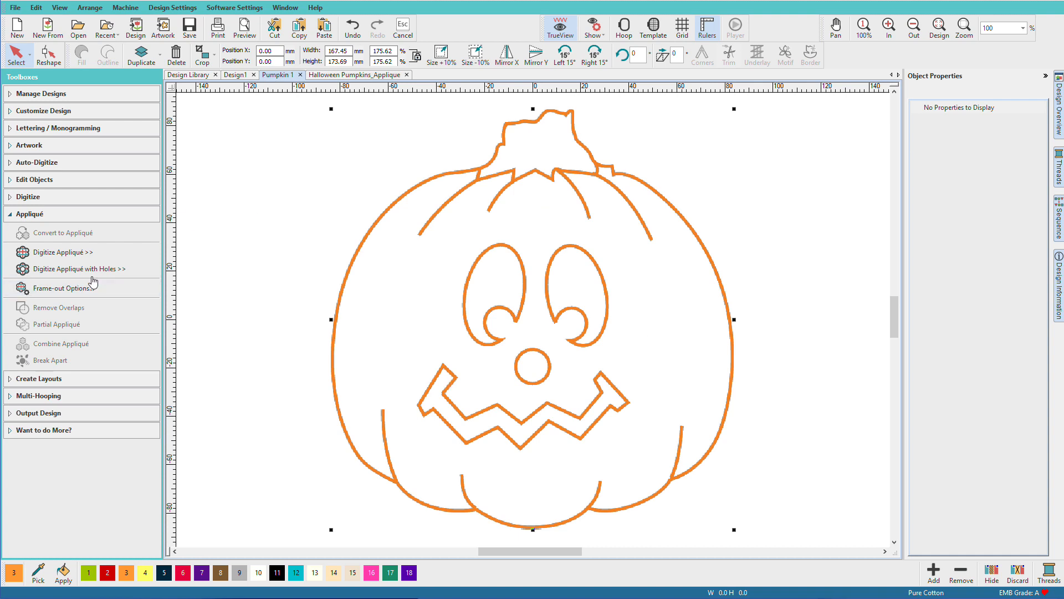
{"action": "mouse_move", "coordinate": [91, 275]}
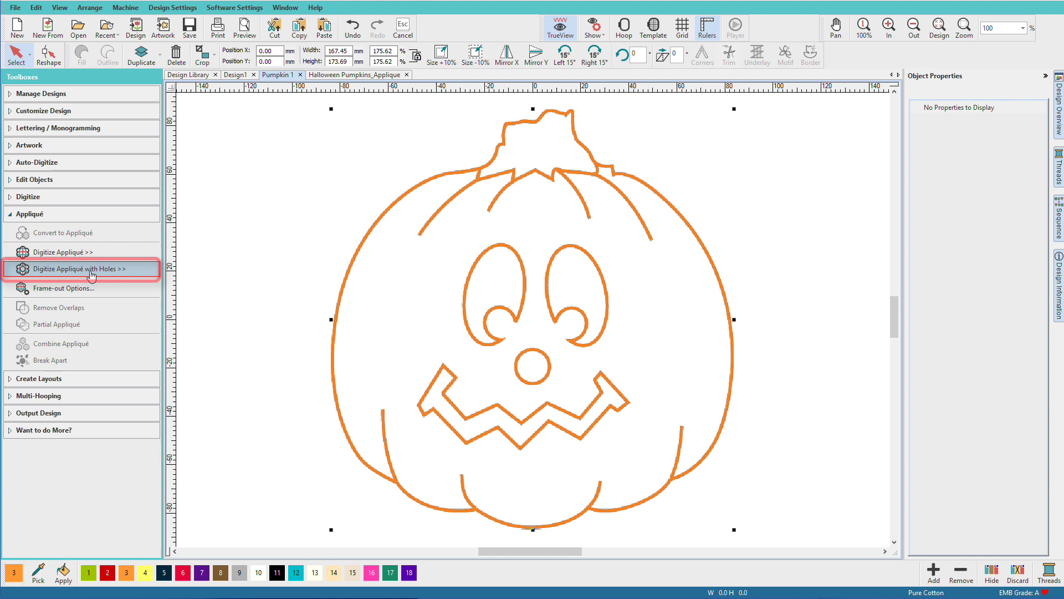
Step: Trace the pumpkin's outer outline, including the stem notches, as an appliqué-with-holes boundary
{"action": "left_click", "coordinate": [77, 268]}
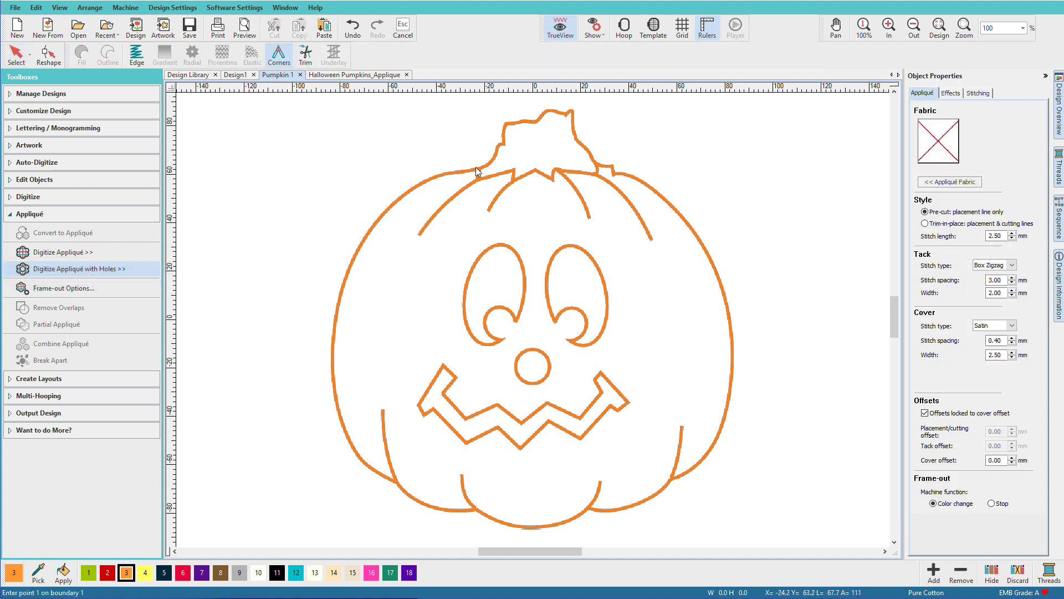
{"action": "left_click", "coordinate": [337, 277]}
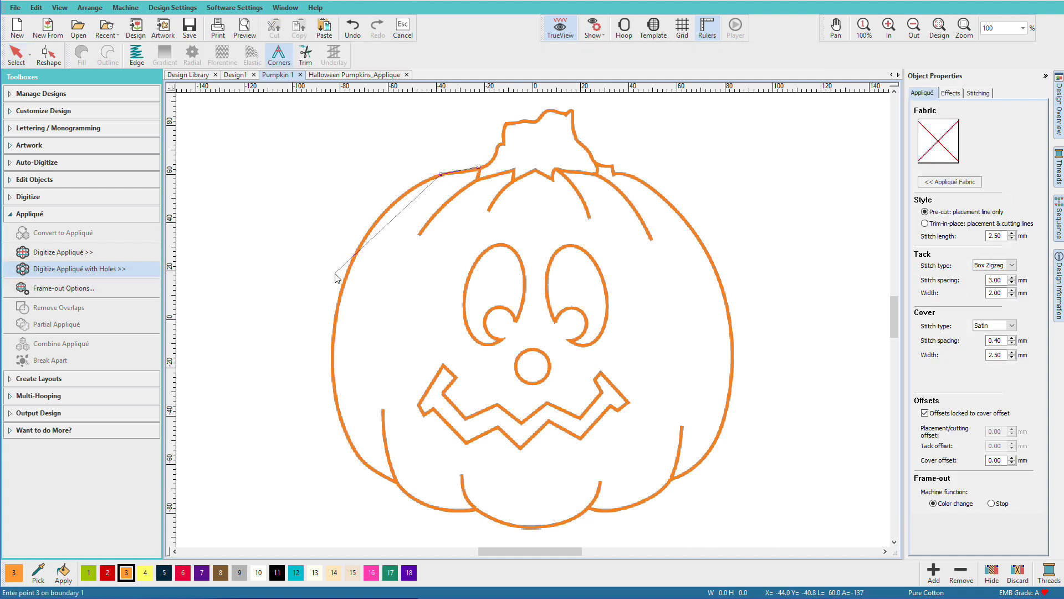
{"action": "left_click", "coordinate": [359, 454]}
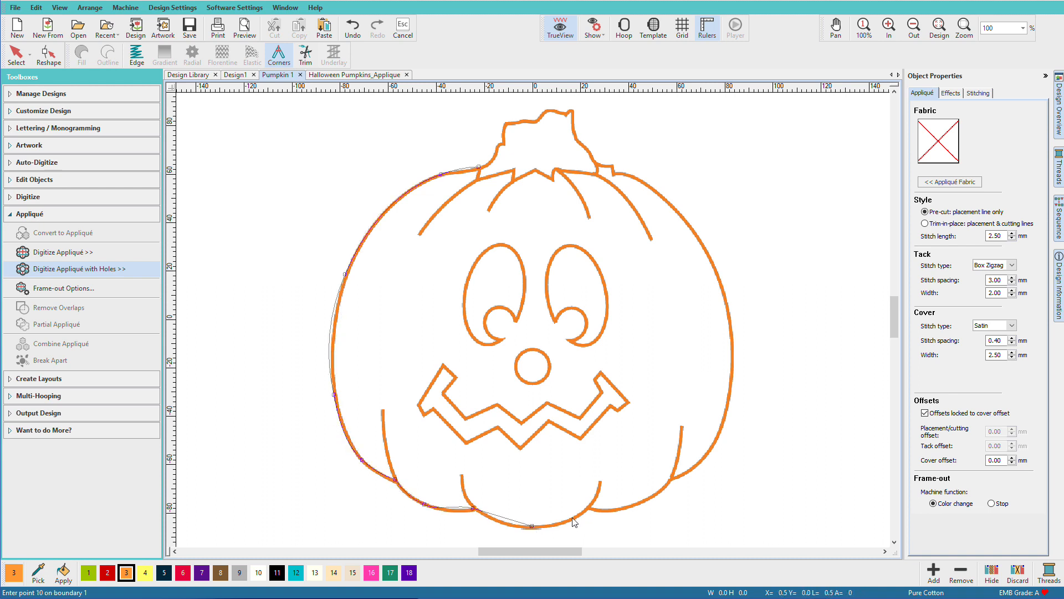
{"action": "left_click", "coordinate": [672, 483]}
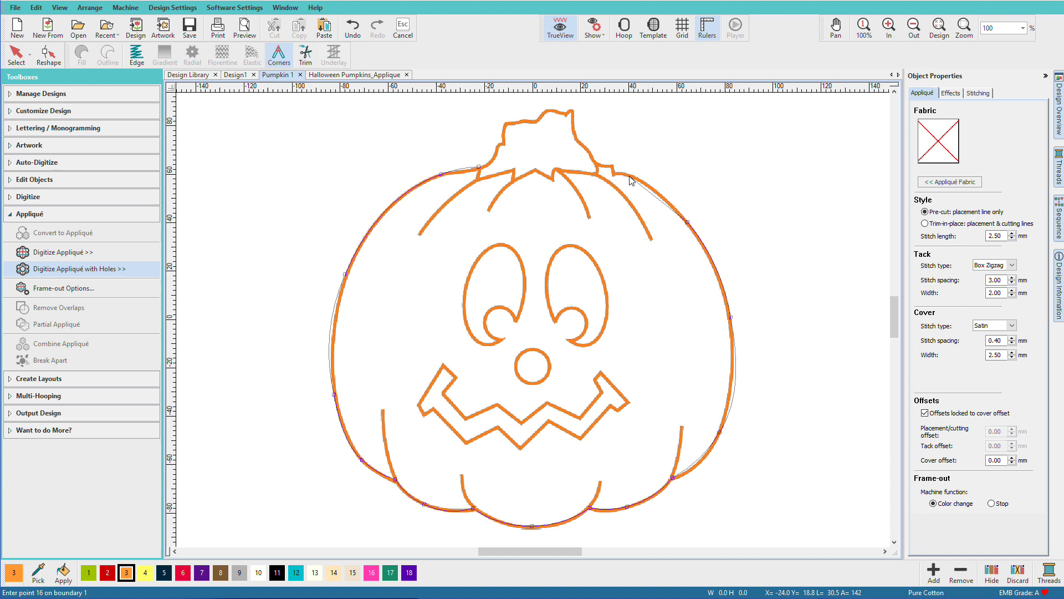
{"action": "left_click", "coordinate": [558, 173]}
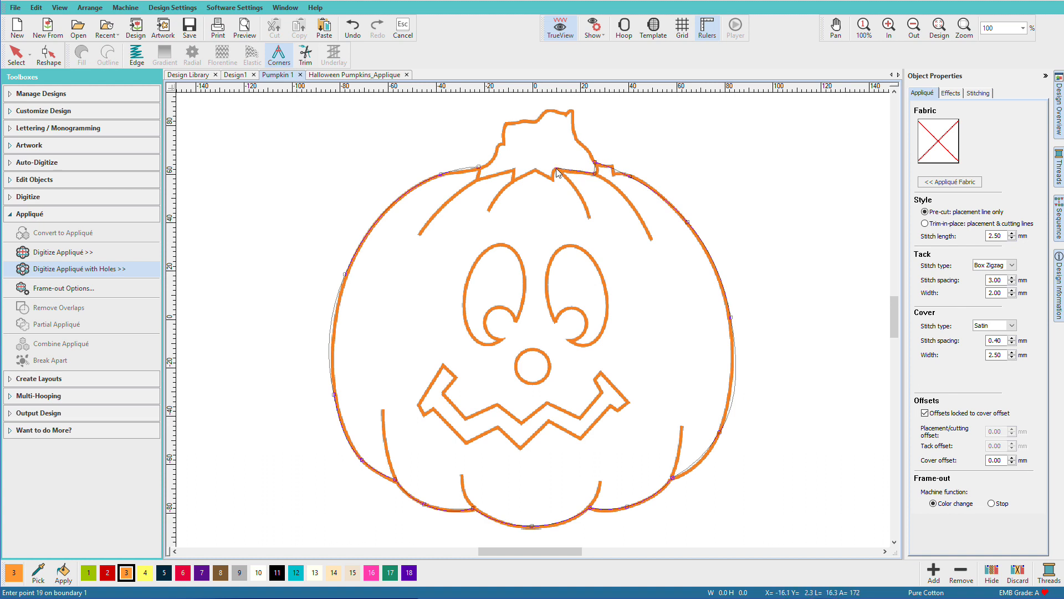
{"action": "left_click", "coordinate": [508, 175]}
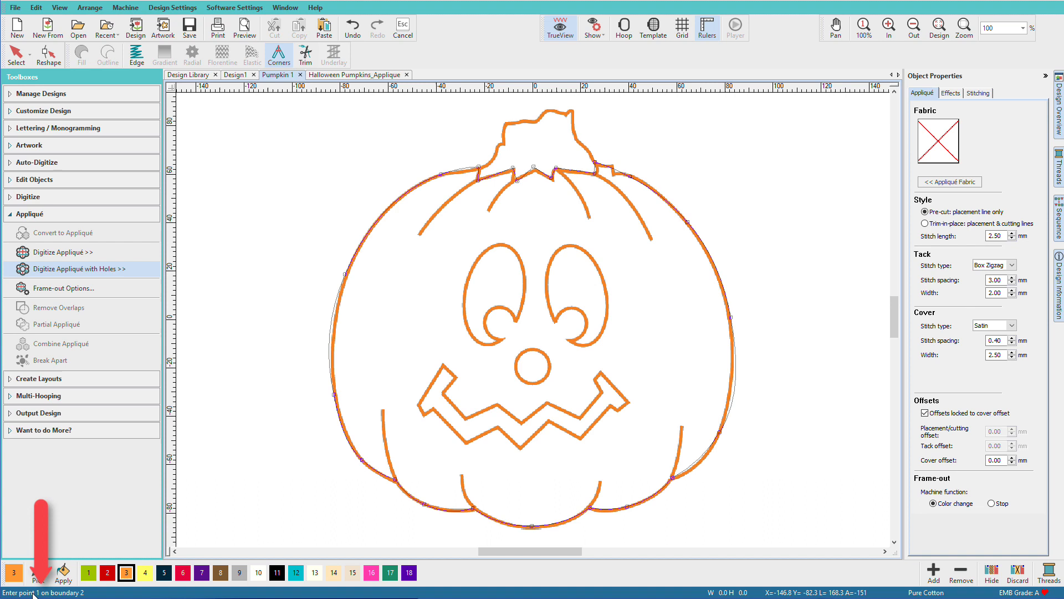
{"action": "mouse_move", "coordinate": [523, 329]}
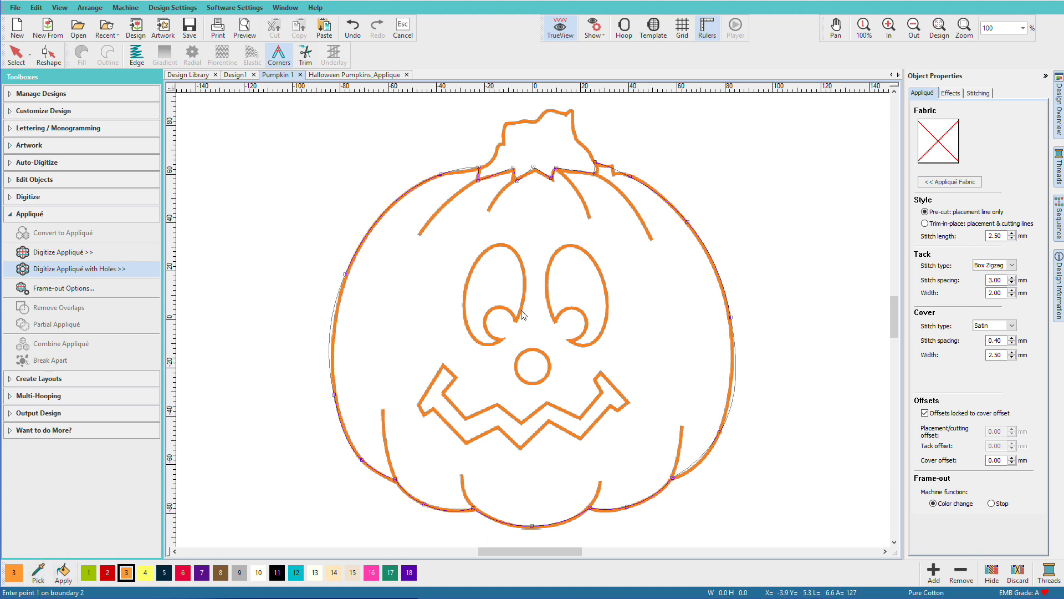
{"action": "mouse_move", "coordinate": [517, 340]}
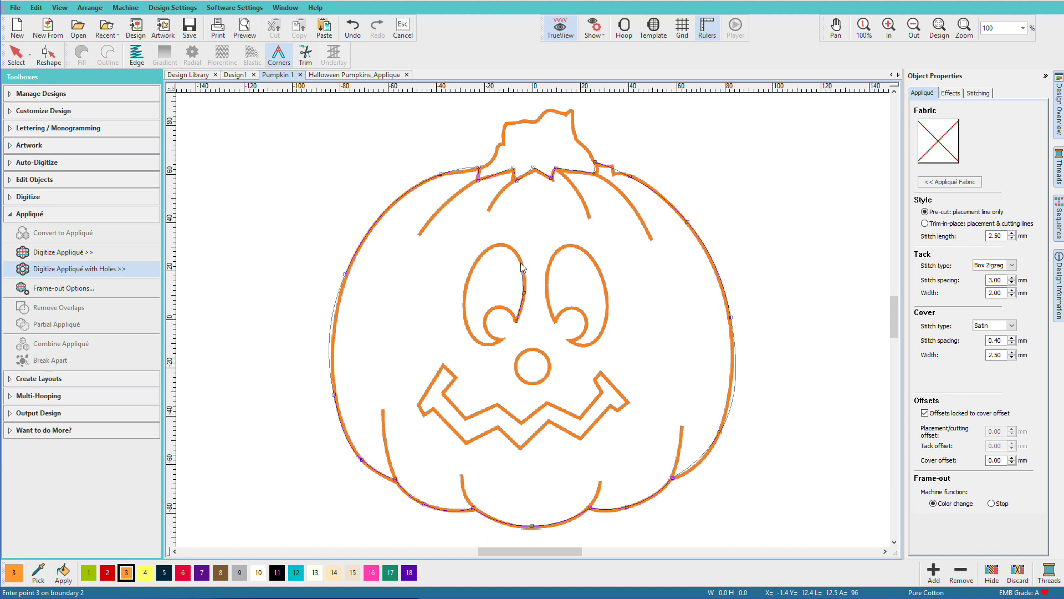
Step: Trace the left eye, right eye and mouth as hole boundaries and generate the appliqué
{"action": "left_click", "coordinate": [472, 298]}
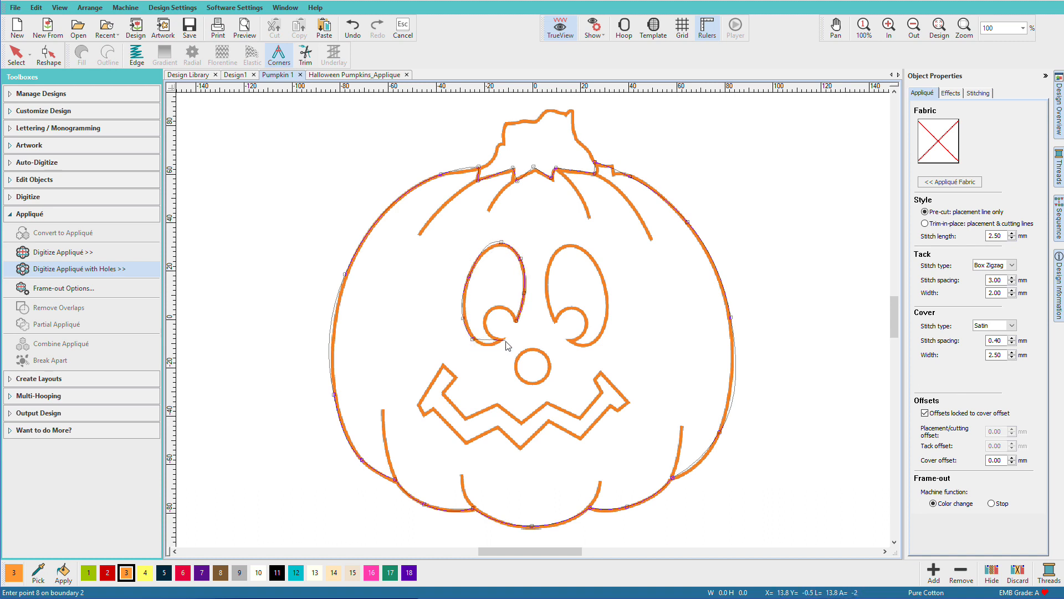
{"action": "left_click", "coordinate": [504, 331]}
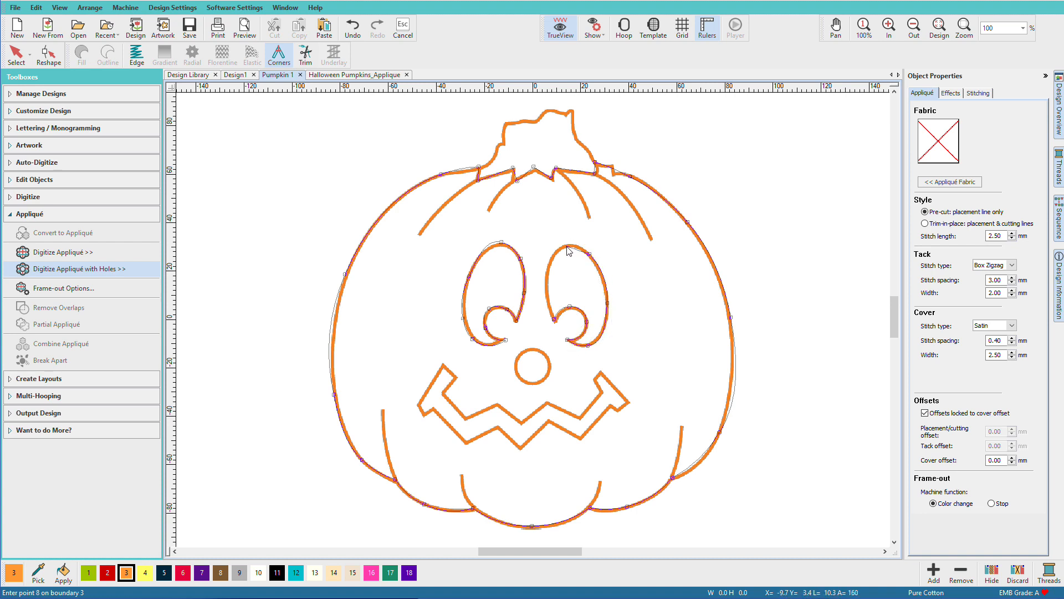
{"action": "left_click", "coordinate": [548, 322]}
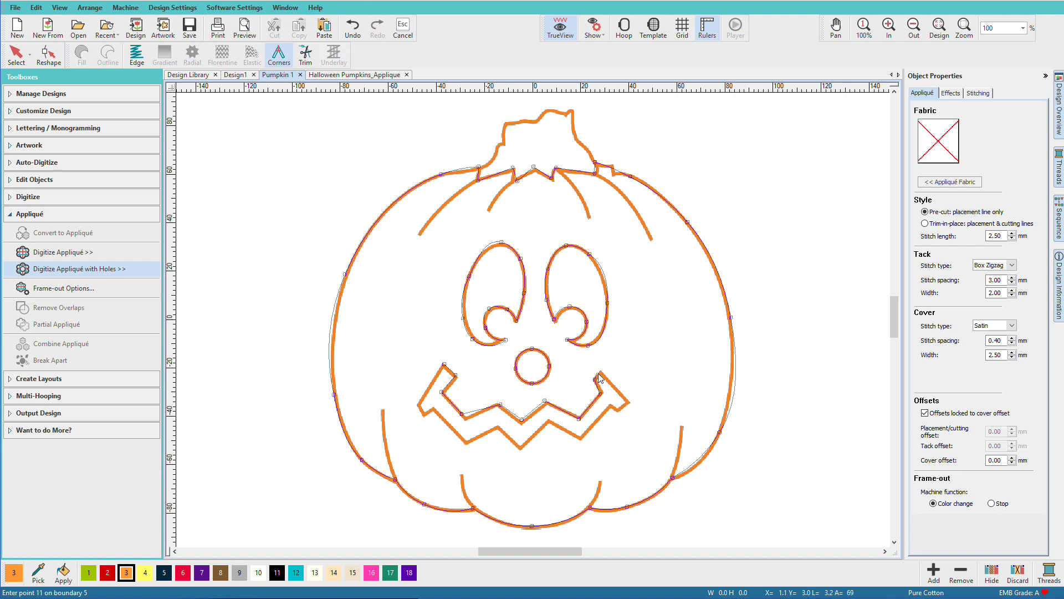
{"action": "left_click", "coordinate": [590, 424]}
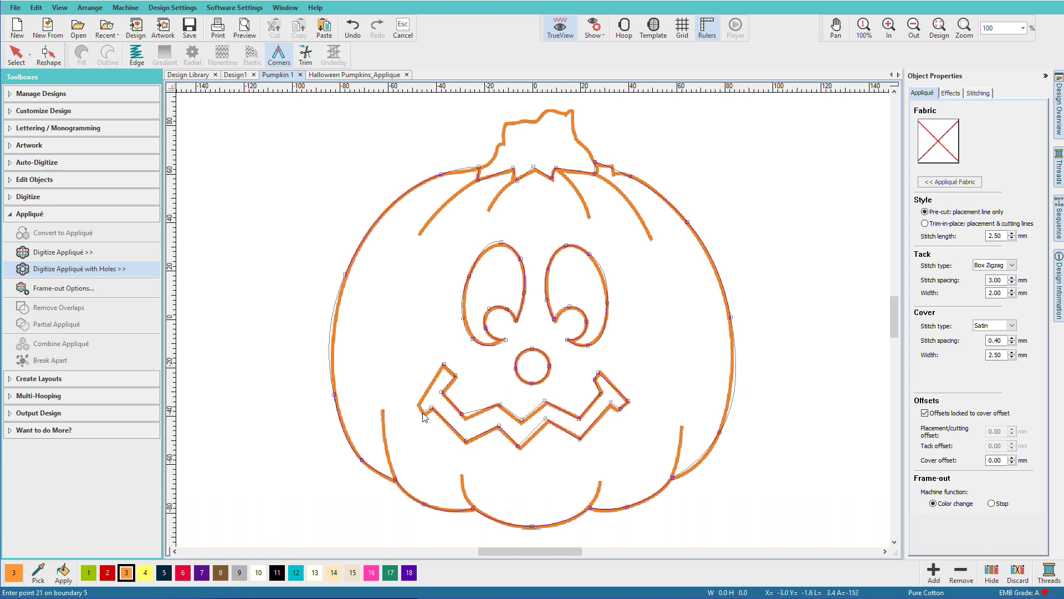
{"action": "left_click", "coordinate": [422, 405]}
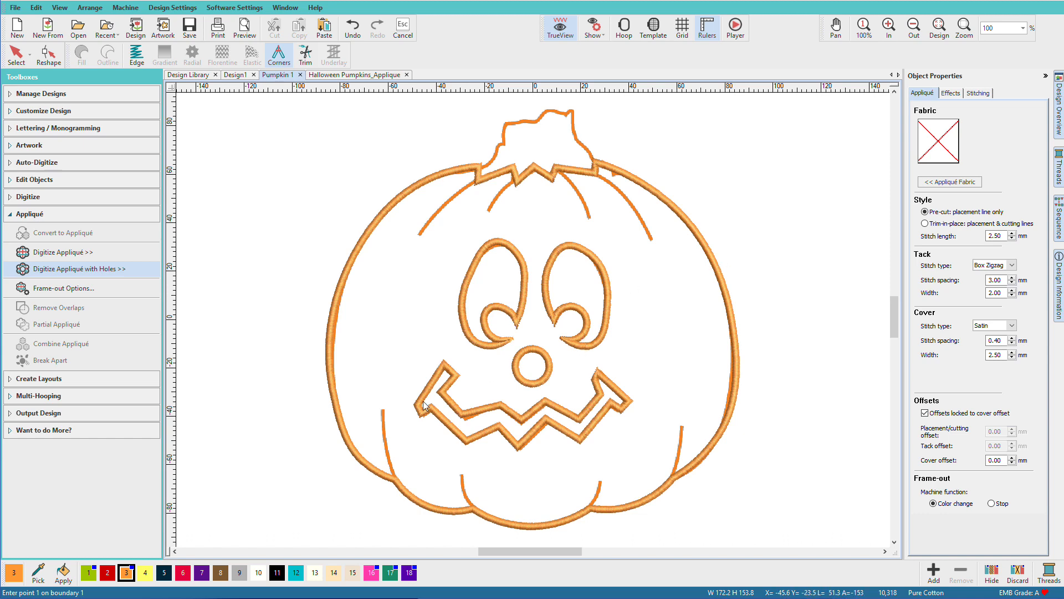
{"action": "mouse_move", "coordinate": [572, 360]}
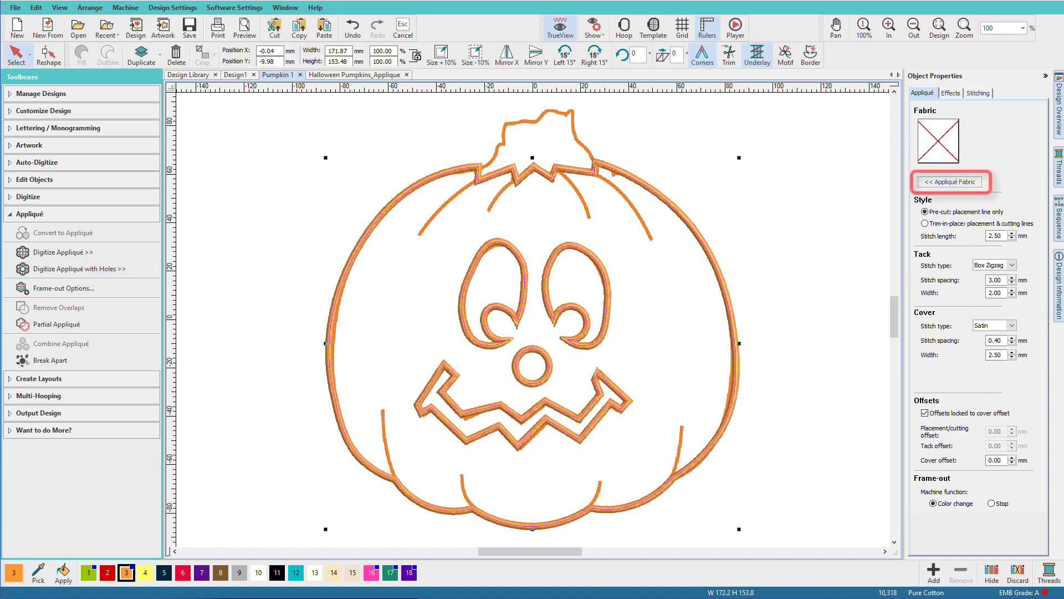
Step: Set the appliqué fabric to a plain yellow colour
{"action": "left_click", "coordinate": [951, 181]}
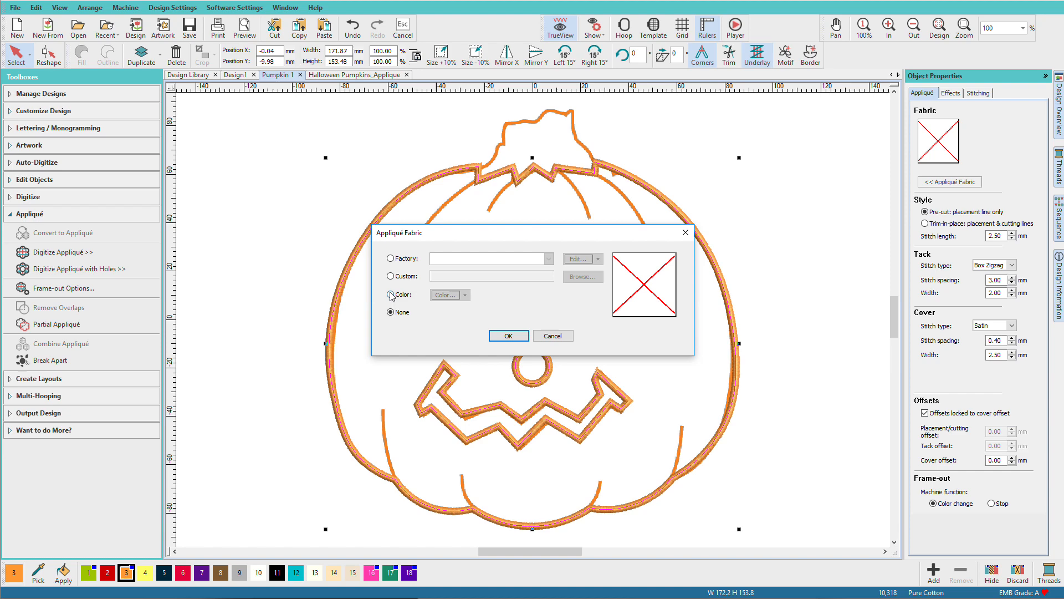
{"action": "left_click", "coordinate": [466, 295]}
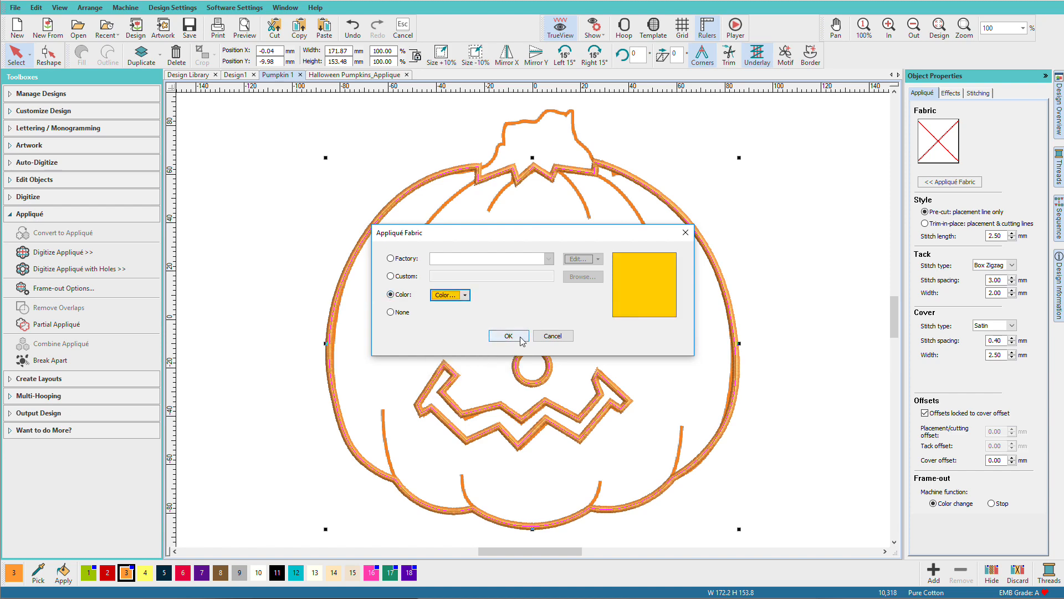
{"action": "left_click", "coordinate": [508, 335]}
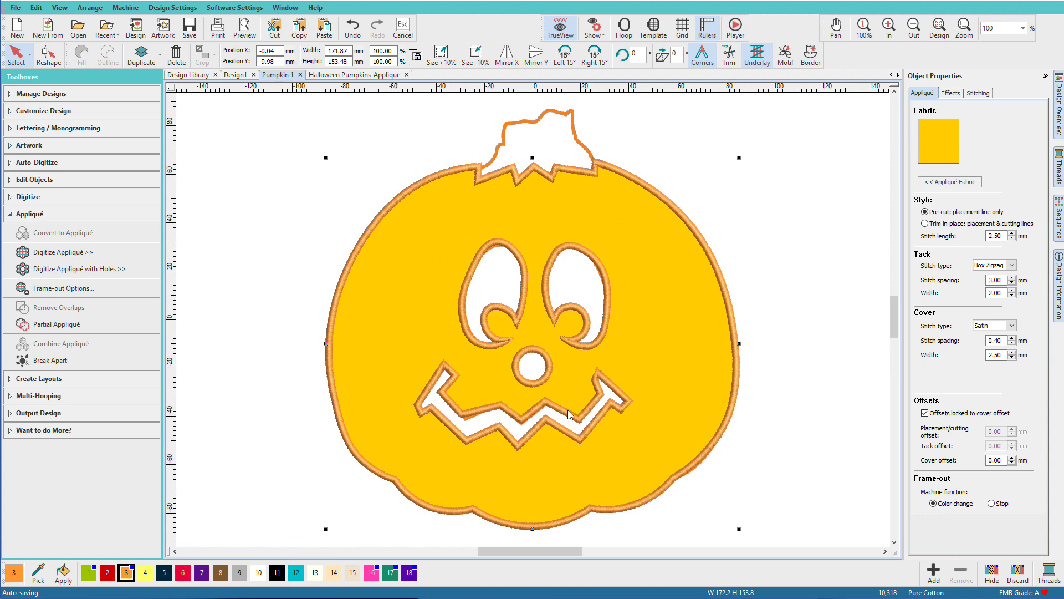
{"action": "mouse_move", "coordinate": [490, 301]}
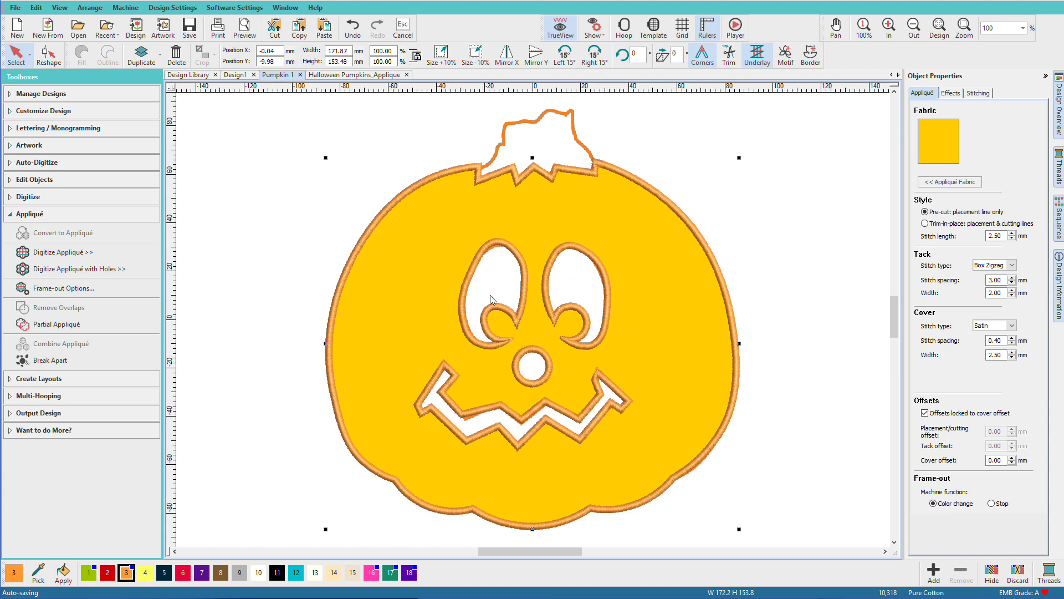
{"action": "mouse_move", "coordinate": [547, 355]}
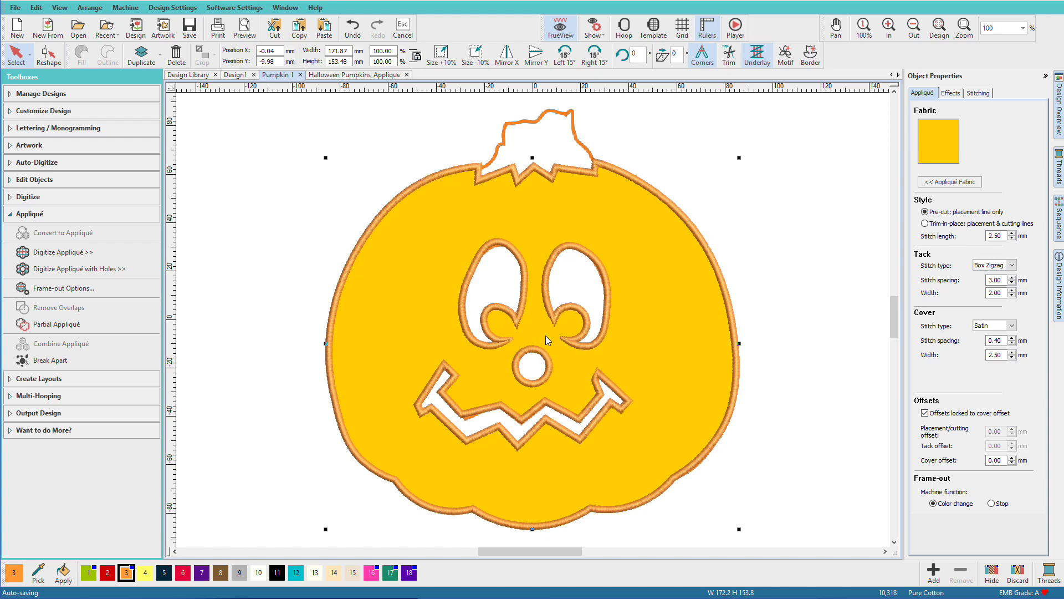
{"action": "mouse_move", "coordinate": [492, 280]}
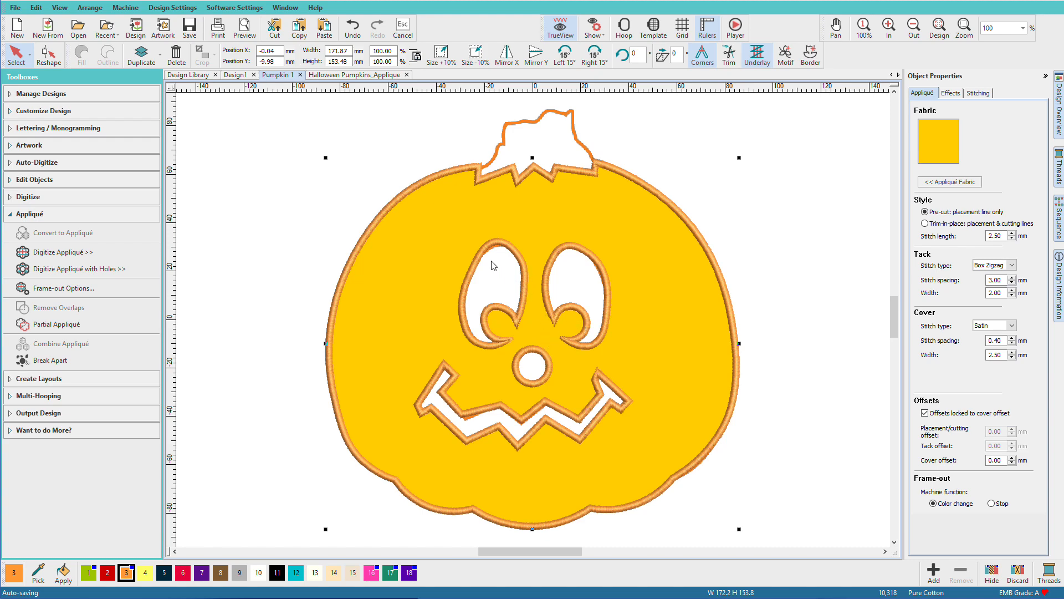
{"action": "left_click", "coordinate": [42, 32]}
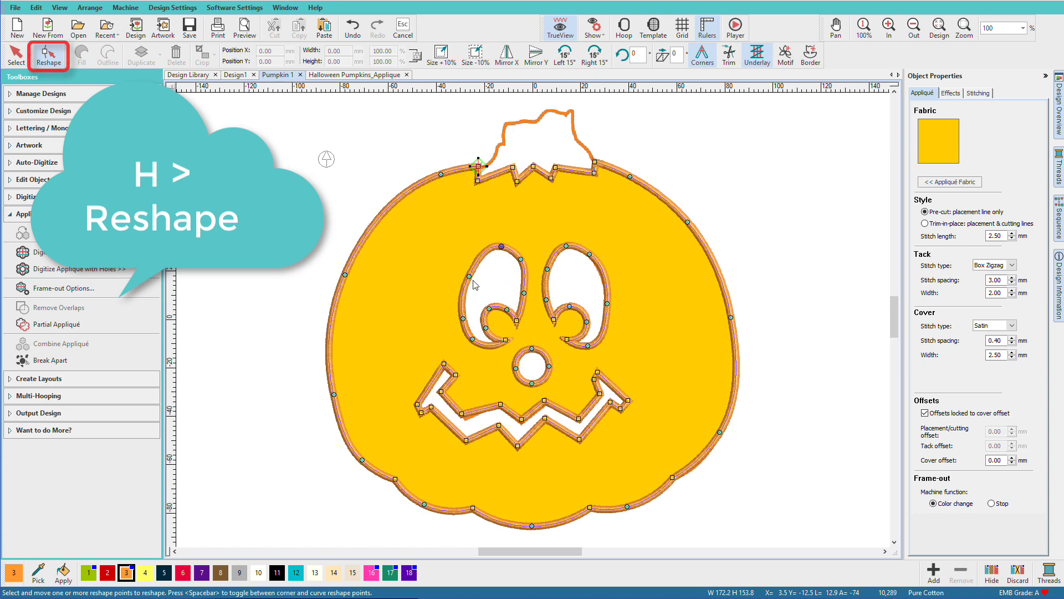
{"action": "mouse_move", "coordinate": [459, 337]}
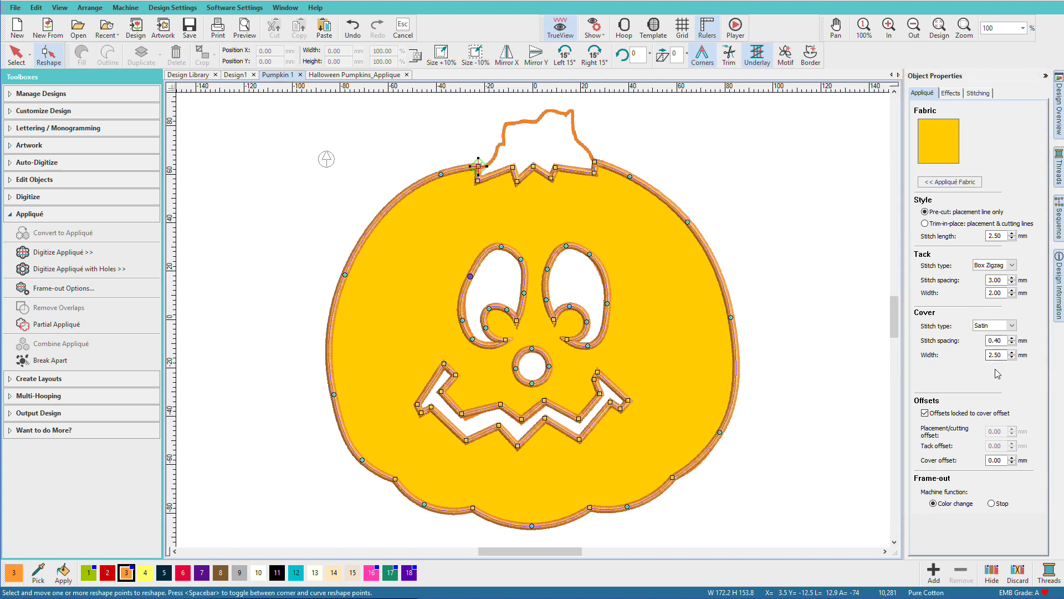
Step: Enter 3 mm as the satin cover width in Object Properties
{"action": "left_click", "coordinate": [995, 355]}
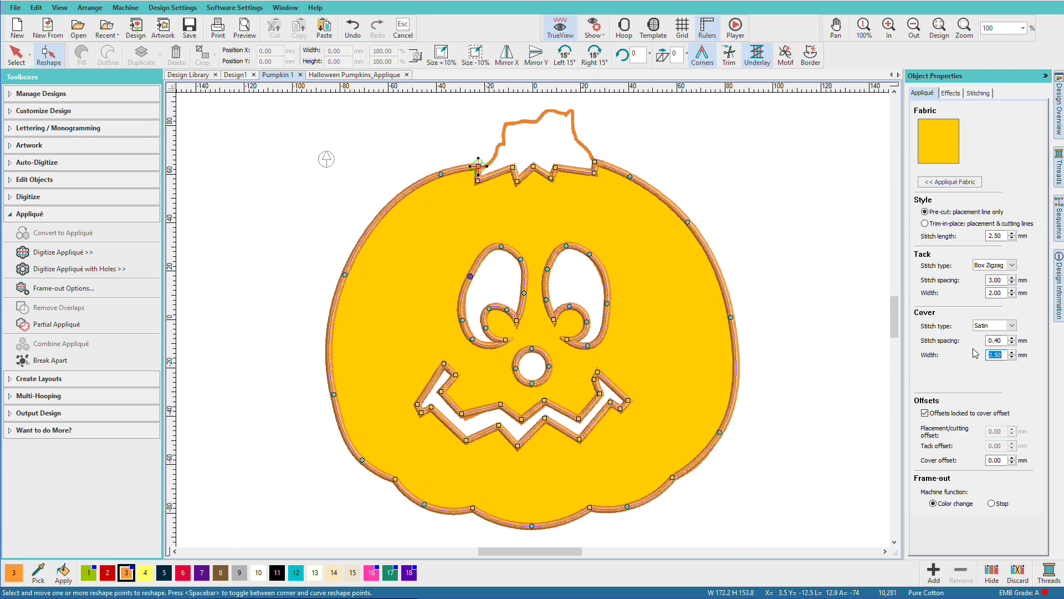
{"action": "type", "text": "3"}
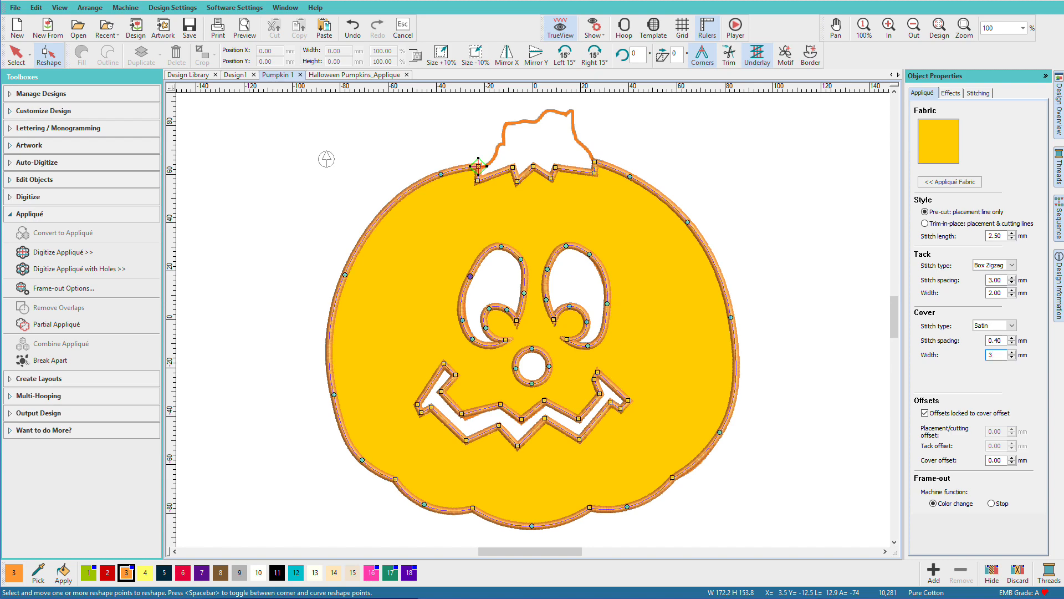